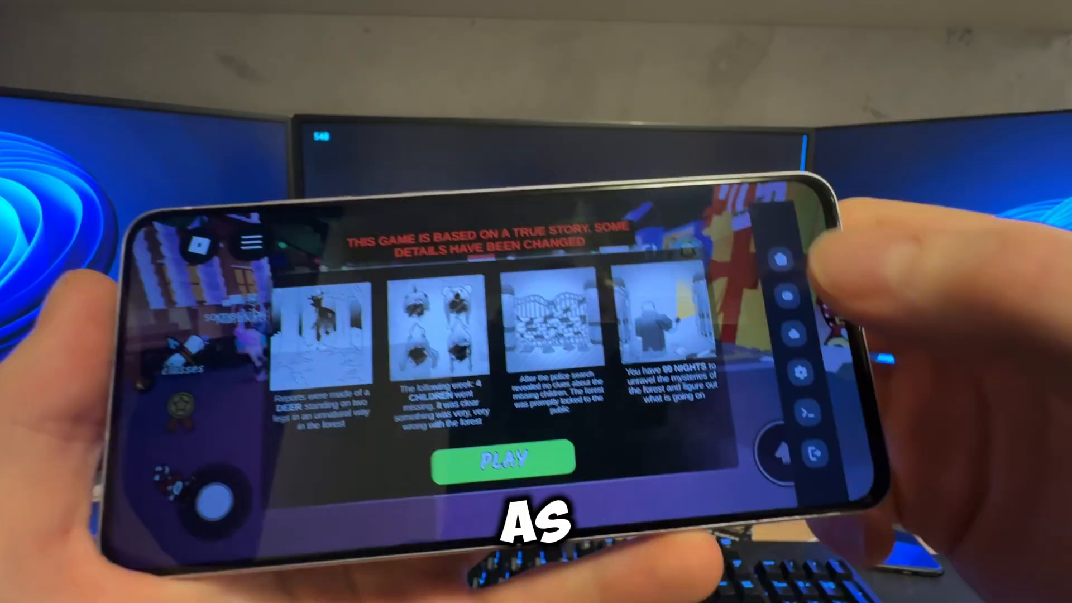
- Bring up the Delta executor's script editor showing the welcome script over the Roblox game
click(502, 458)
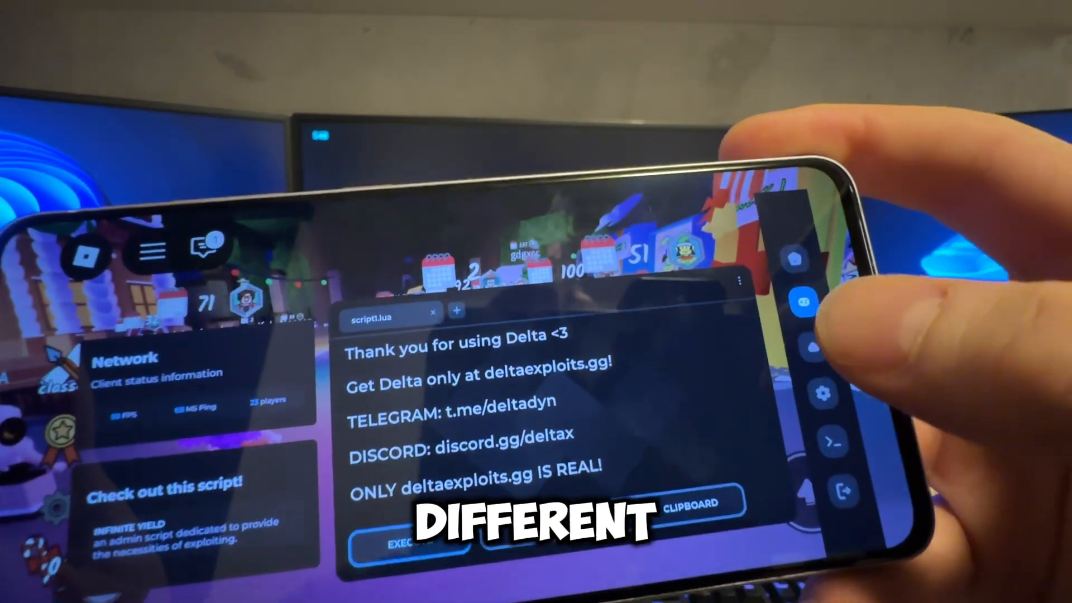
click(823, 403)
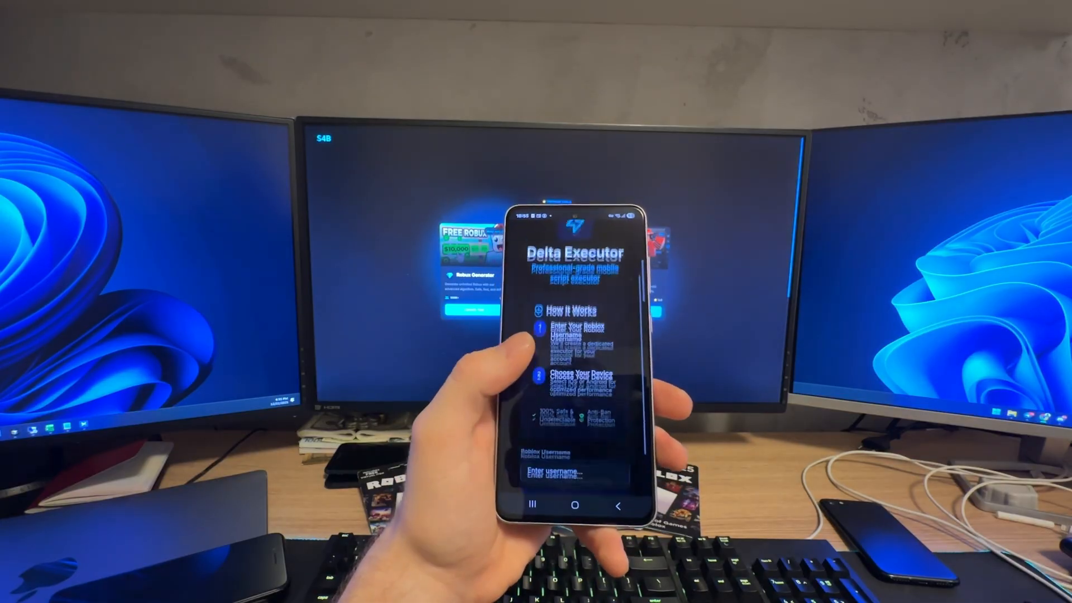
- Enter the Roblox username SpawneR, find it, and continue to the device step
click(554, 470)
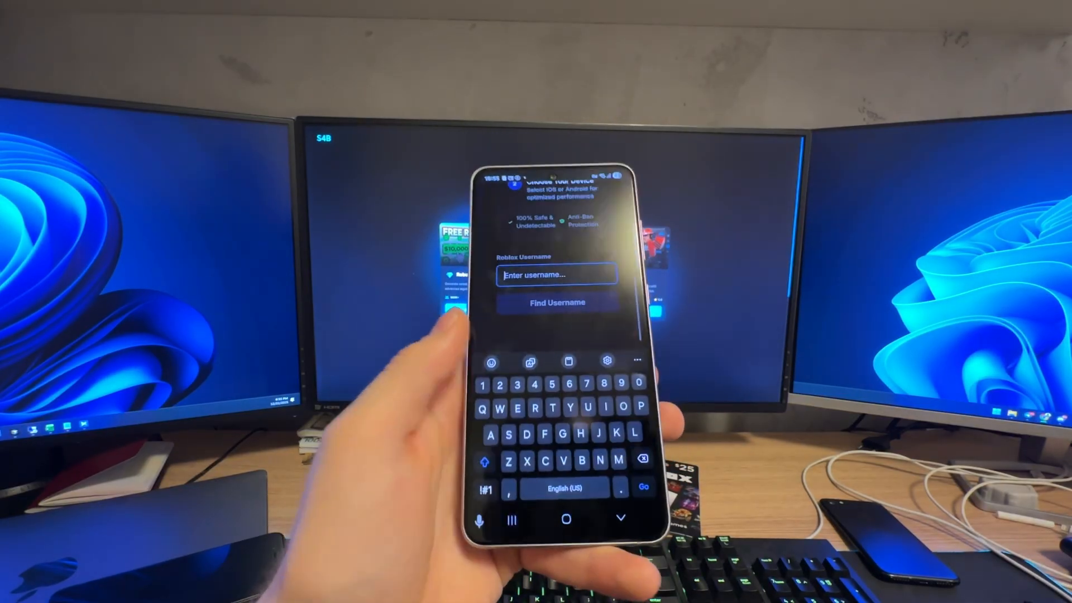
text(SpawneR)
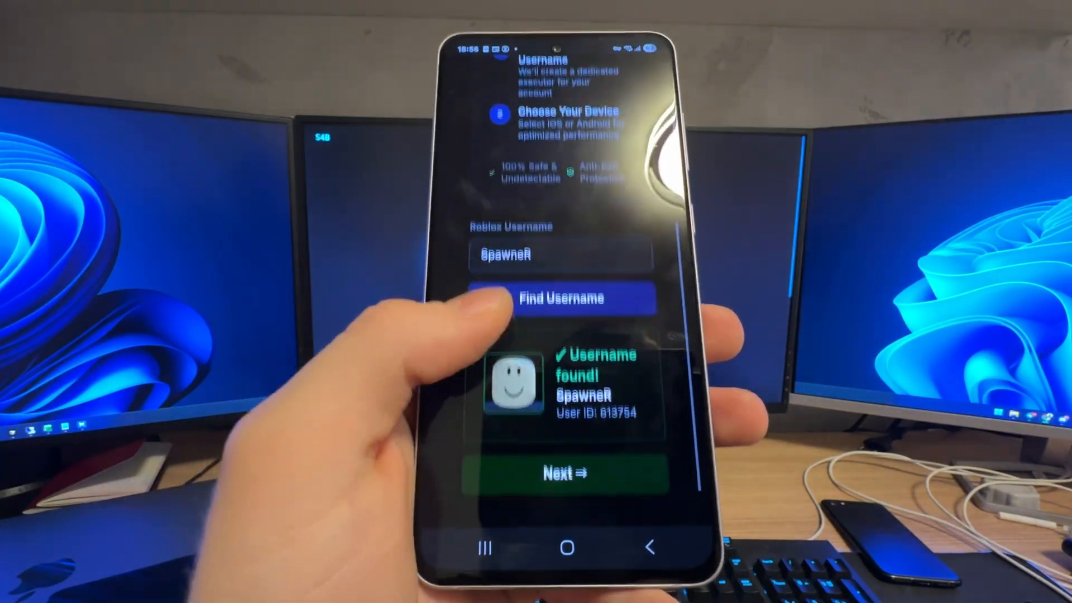
click(565, 474)
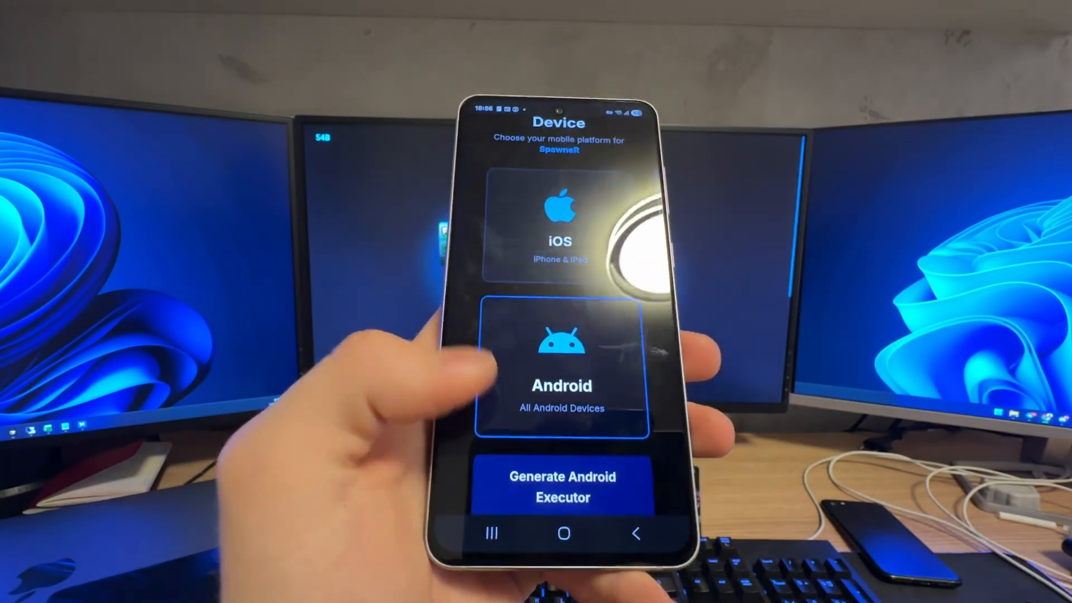
- Generate the Android executor and reach the Key Is Ready page with an activation key
click(561, 487)
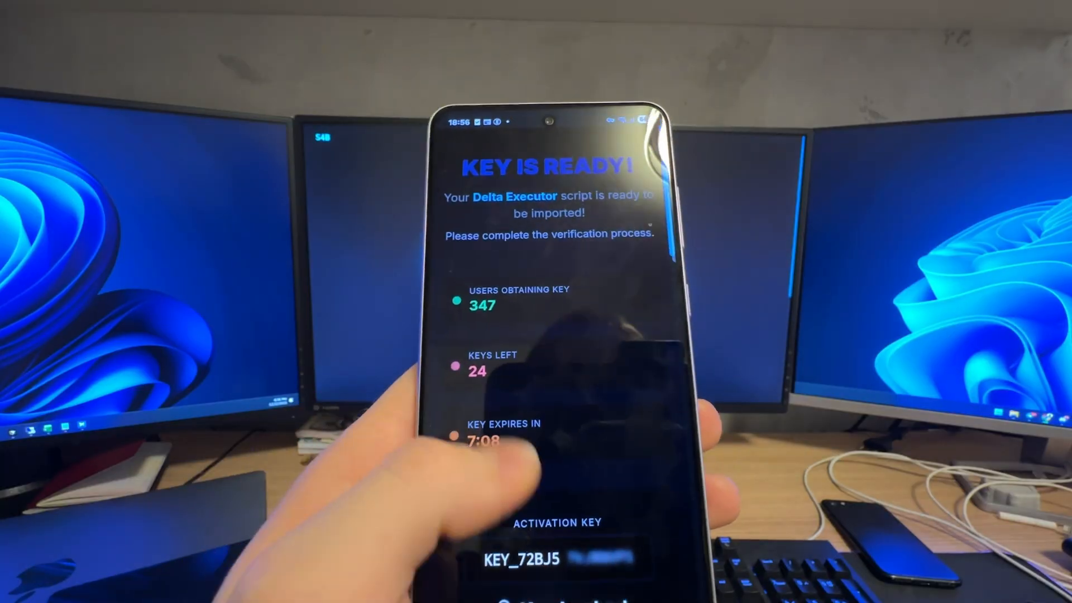
- Scroll down to the Key Locked notice showing 0 of 2 tasks and the Available Tasks list
scroll(down, 3)
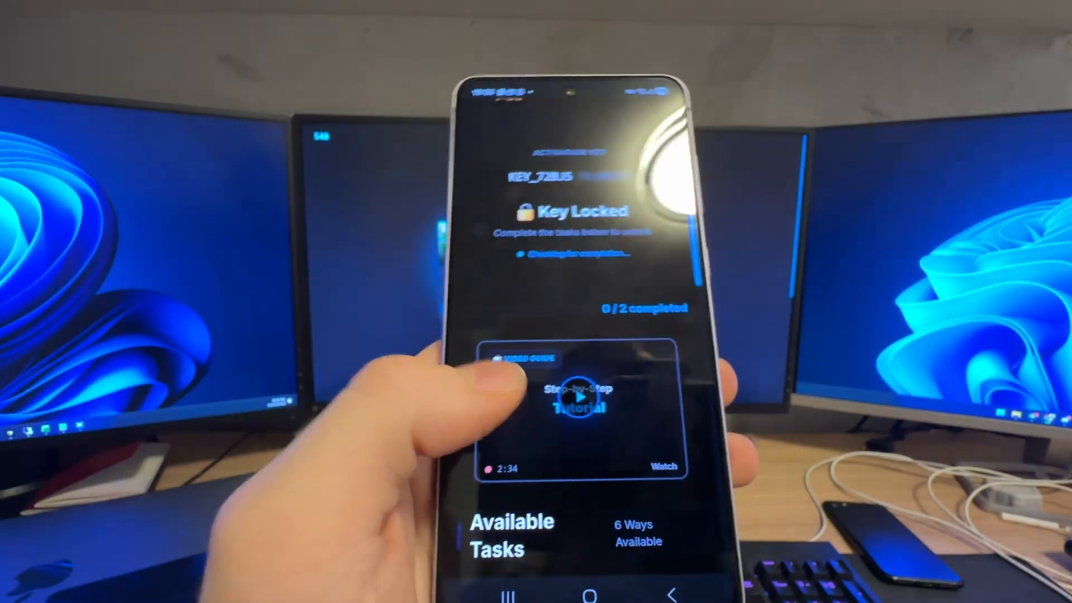
scroll(down, 3)
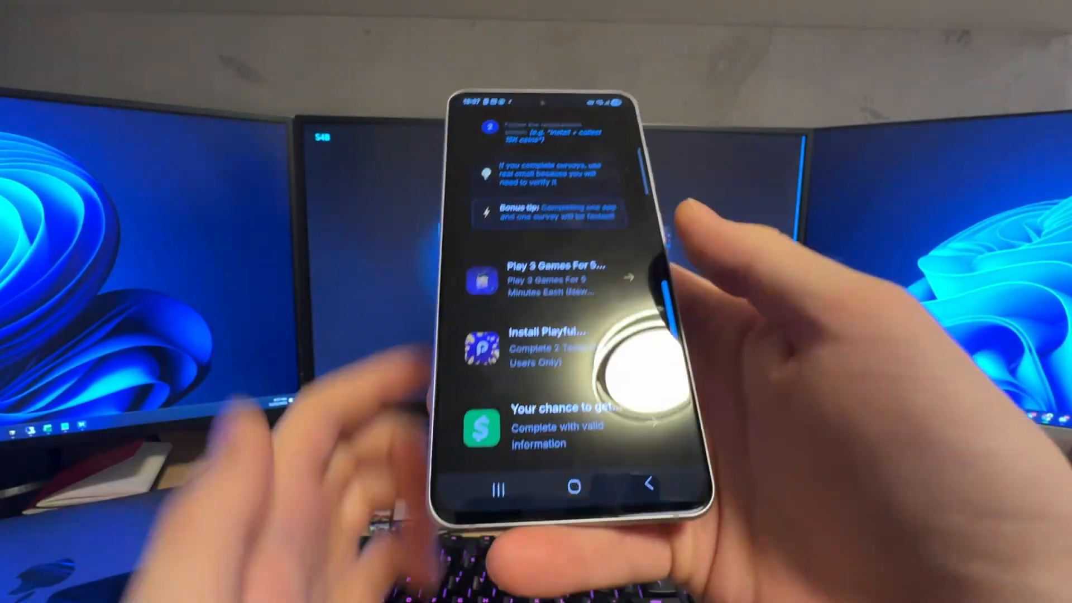
- Scroll through the remaining offers down to the TikTok, Chick-fil-A and game-install tasks
scroll(down, 3)
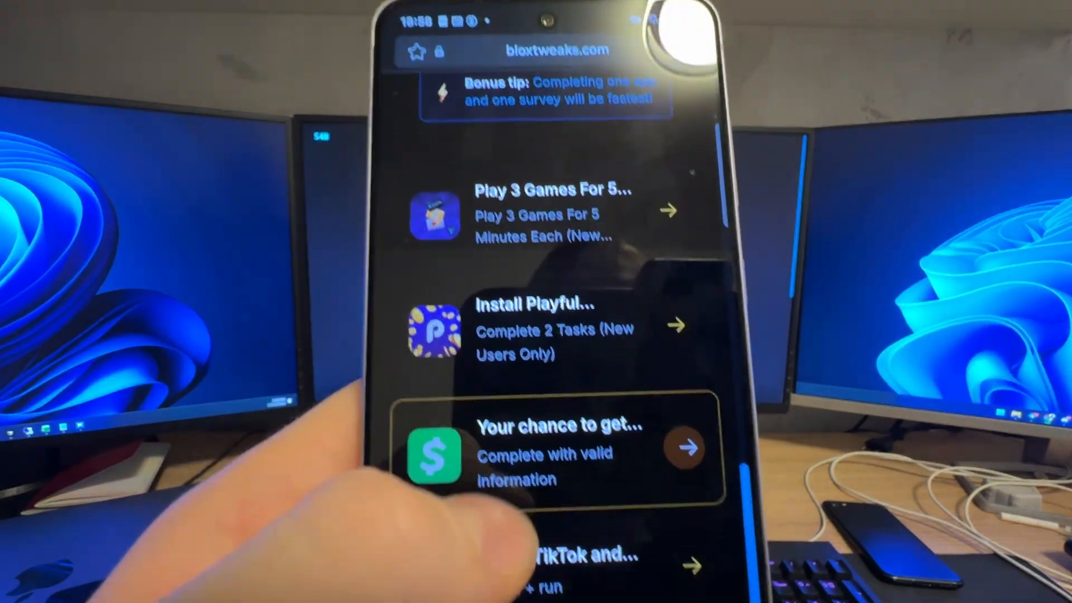
scroll(down, 3)
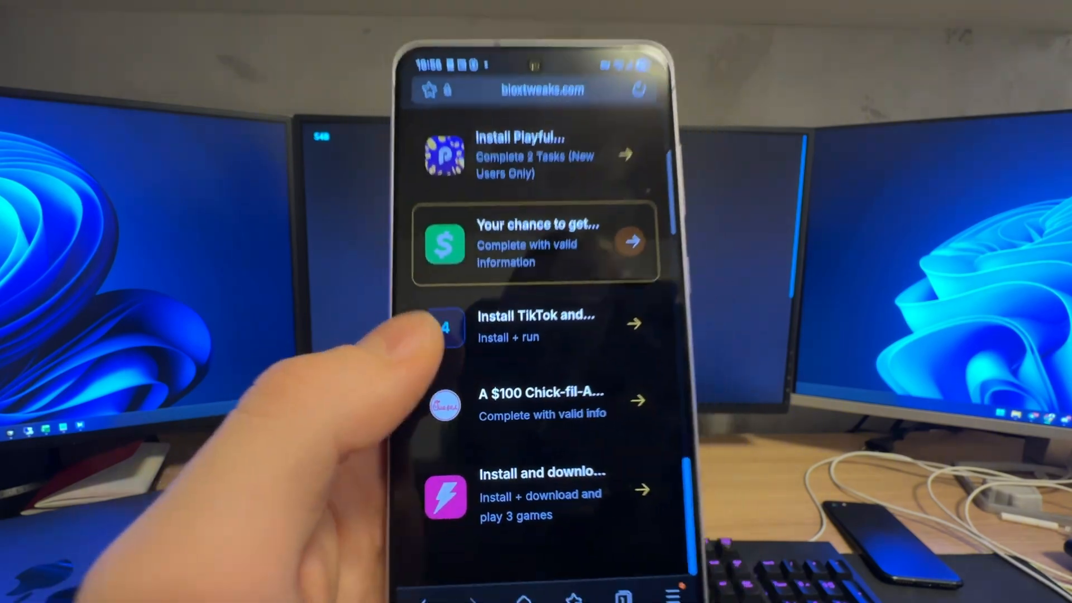
scroll(down, 3)
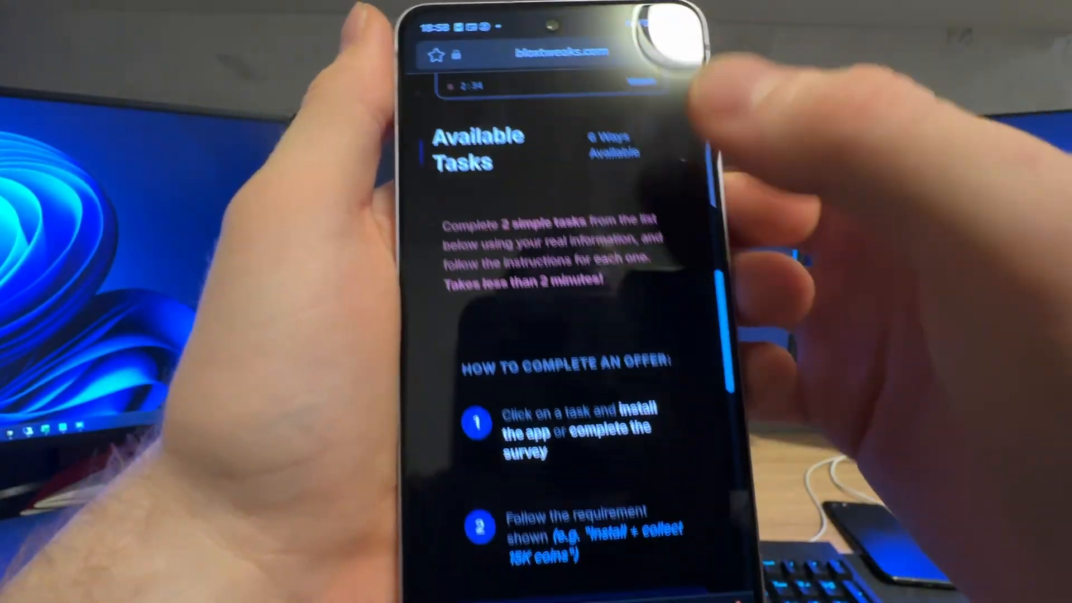
scroll(down, 3)
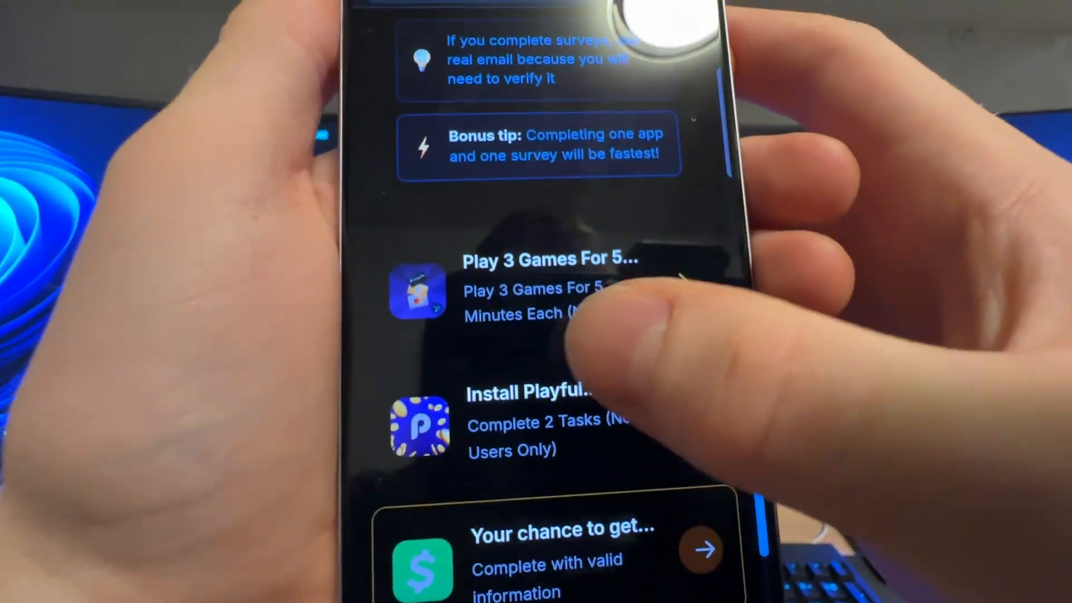